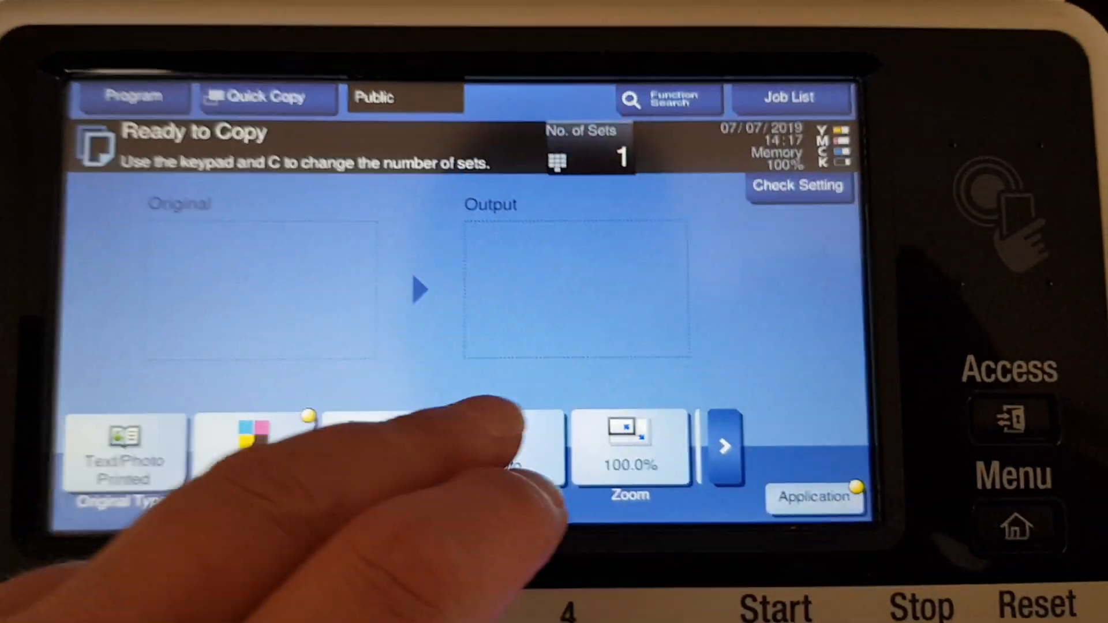
# Step: Set the zoom ratio to the 141.4% A4▸A3 enlargement preset
pyautogui.click(463, 459)
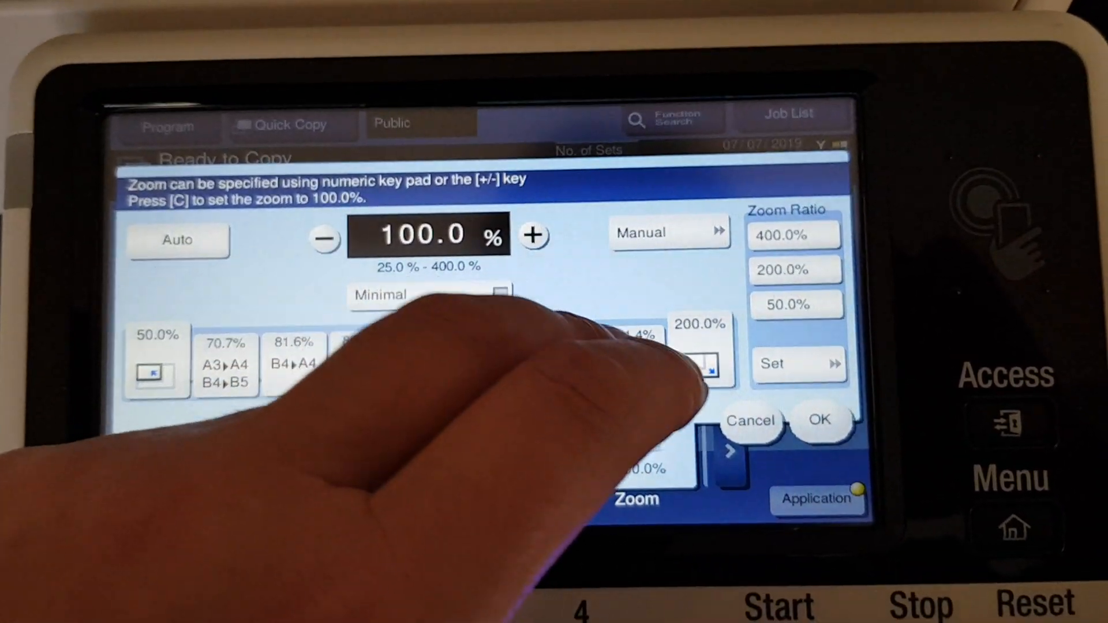
pyautogui.click(819, 420)
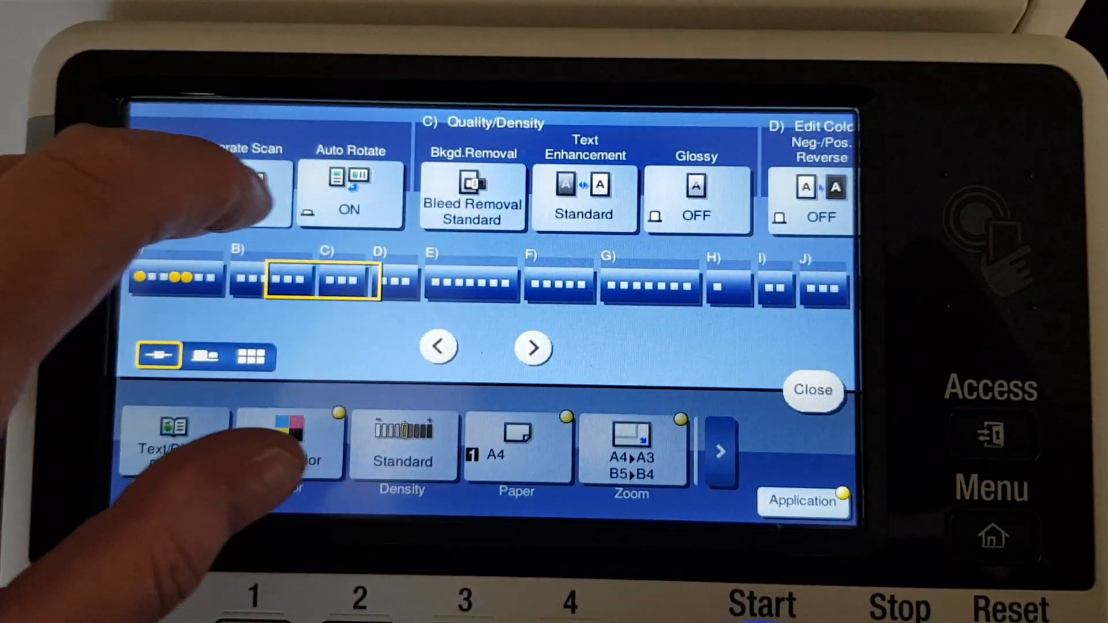
# Step: Set Bleed Removal background removal to the strongest -6 level
pyautogui.click(472, 198)
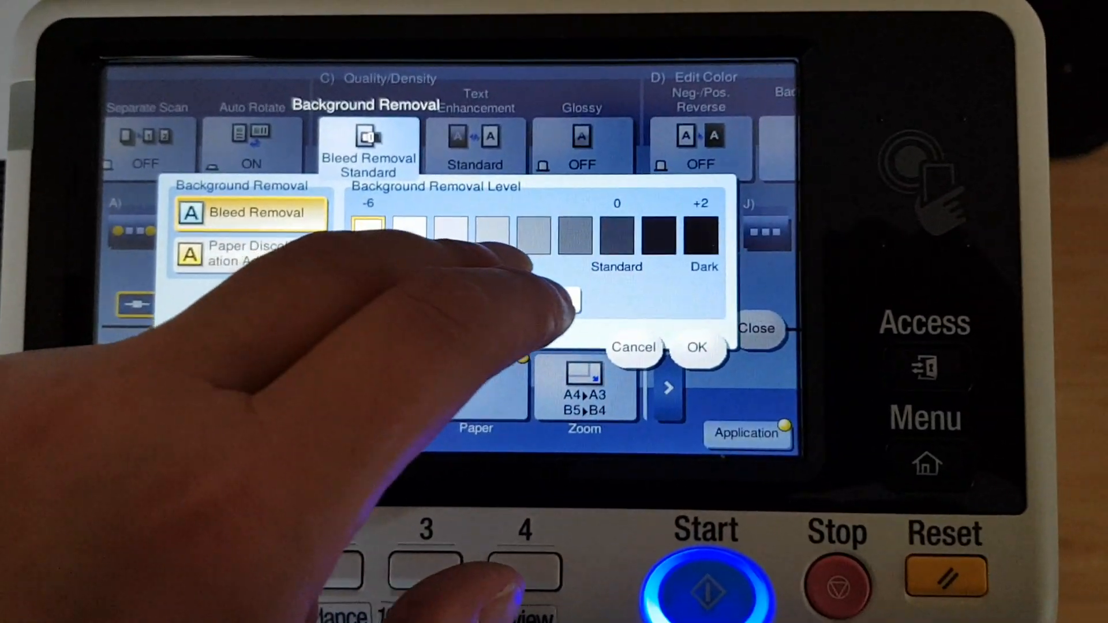
pyautogui.click(695, 347)
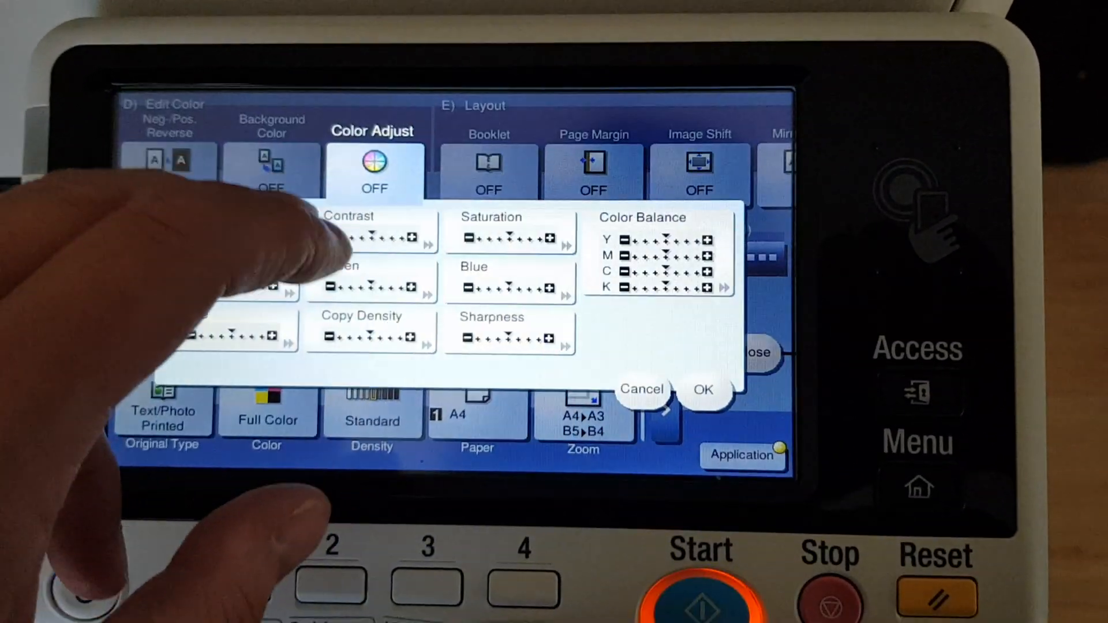
# Step: Adjust Contrast, then select the Cyan channel in Color Balance for adjustment
pyautogui.click(370, 233)
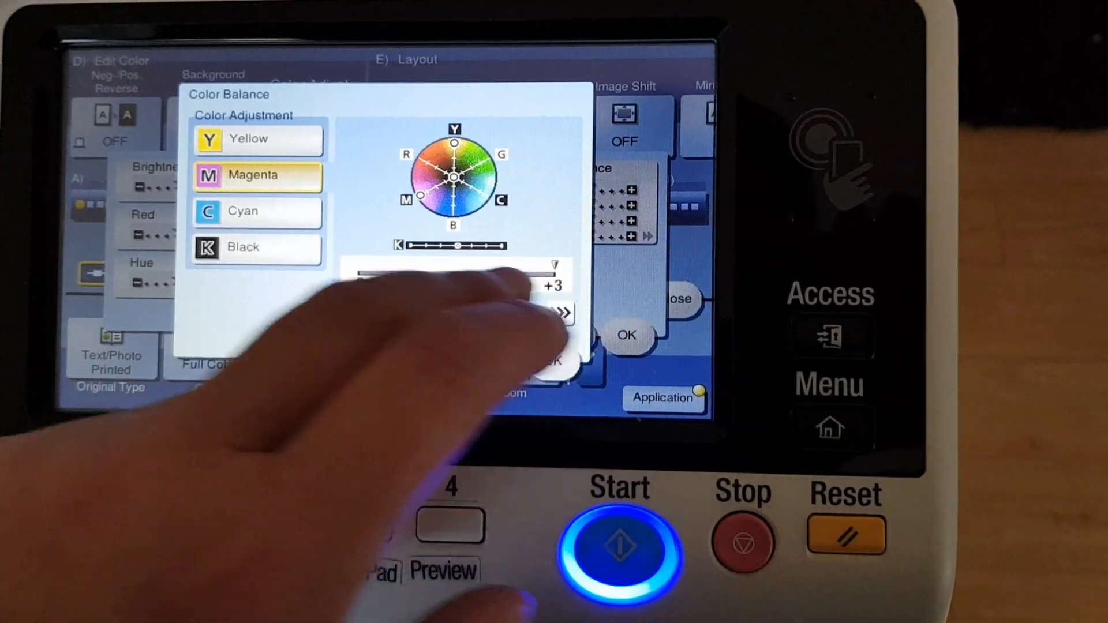
pyautogui.click(256, 213)
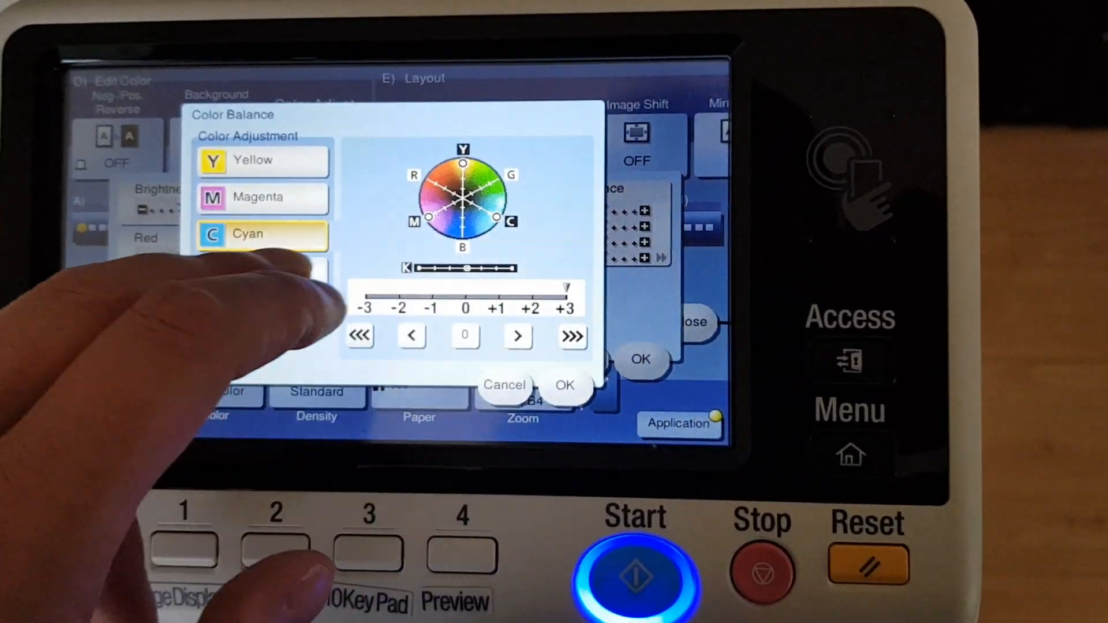